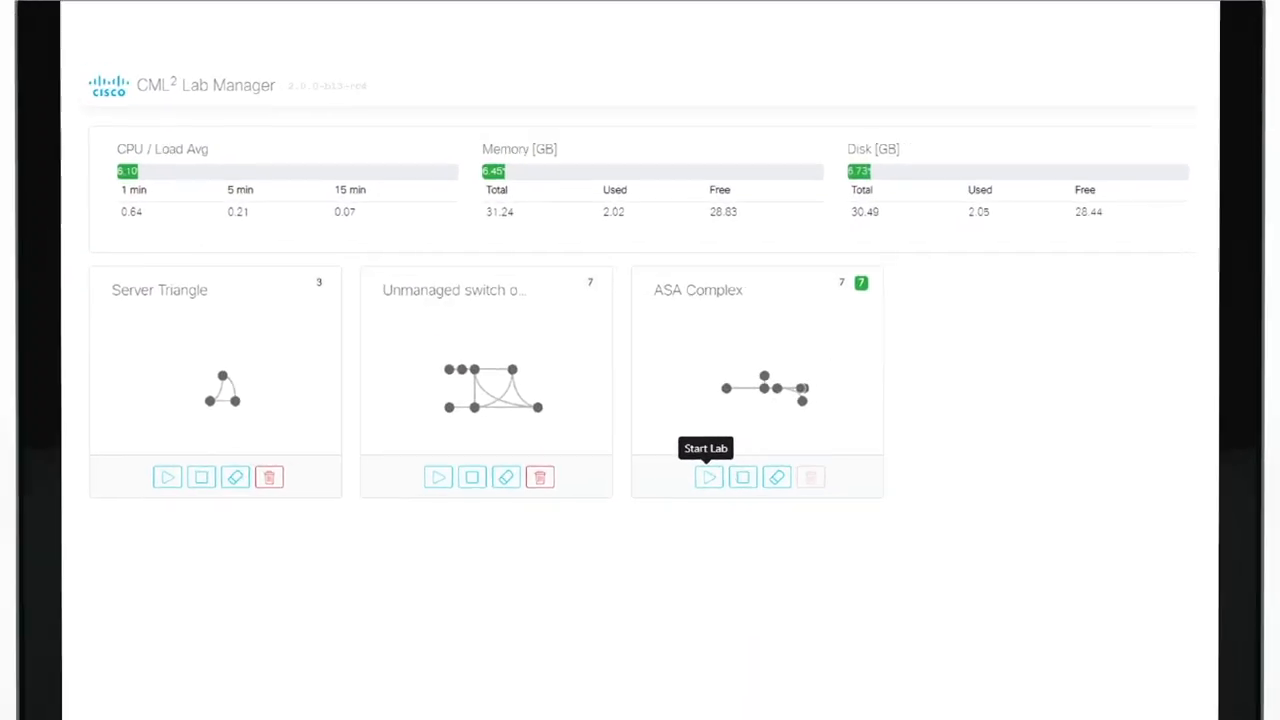
# Start the ASA Complex lab from its Lab Manager card
pyautogui.click(709, 477)
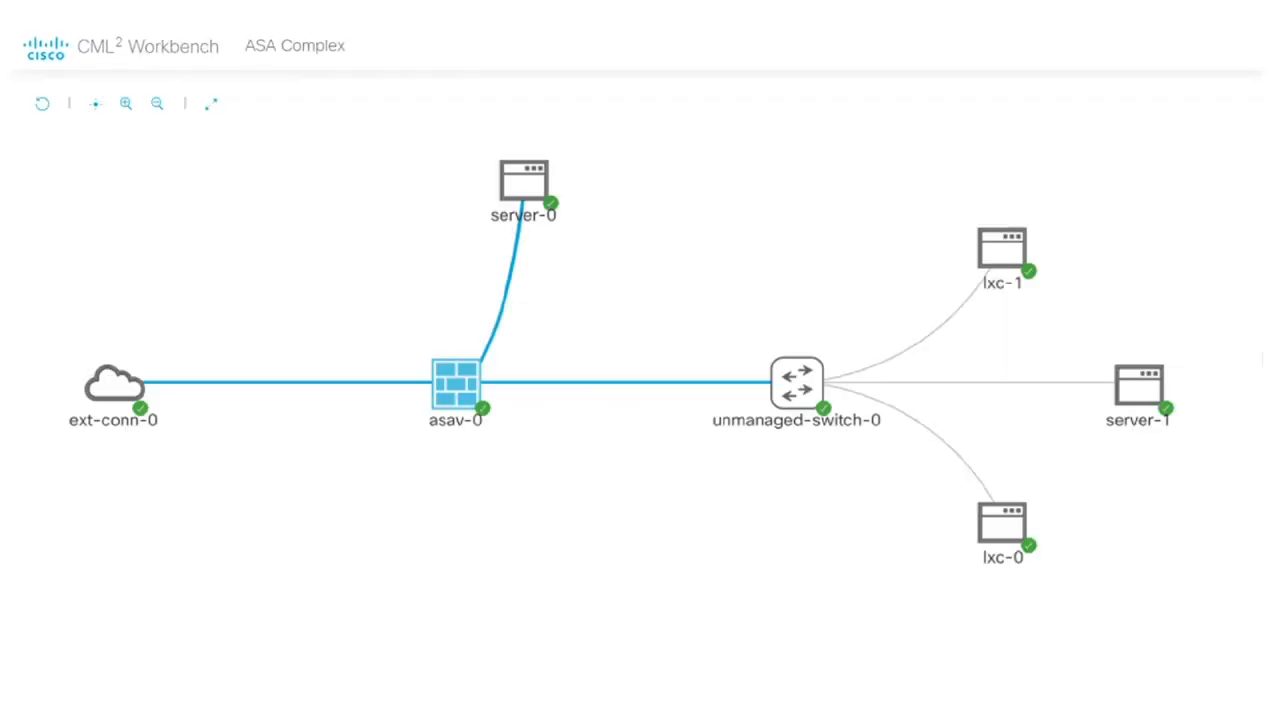